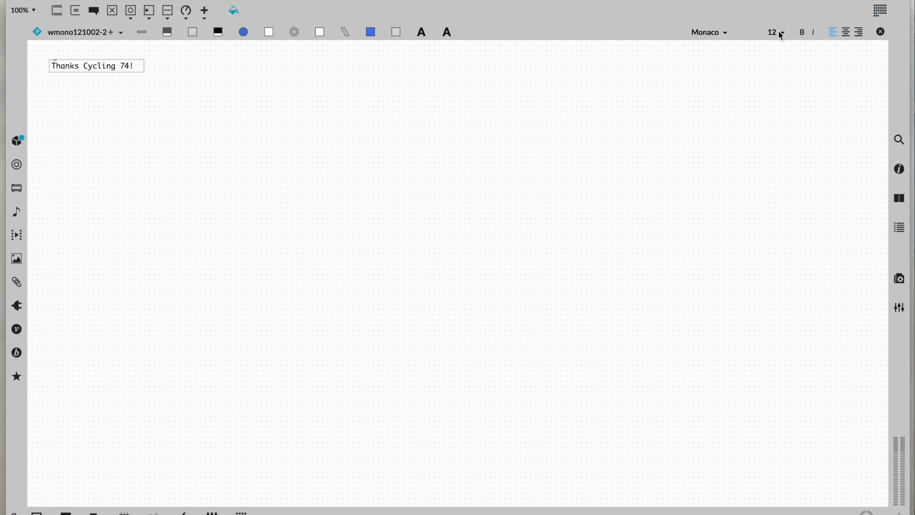
{"action": "left_click", "coordinate": [779, 32]}
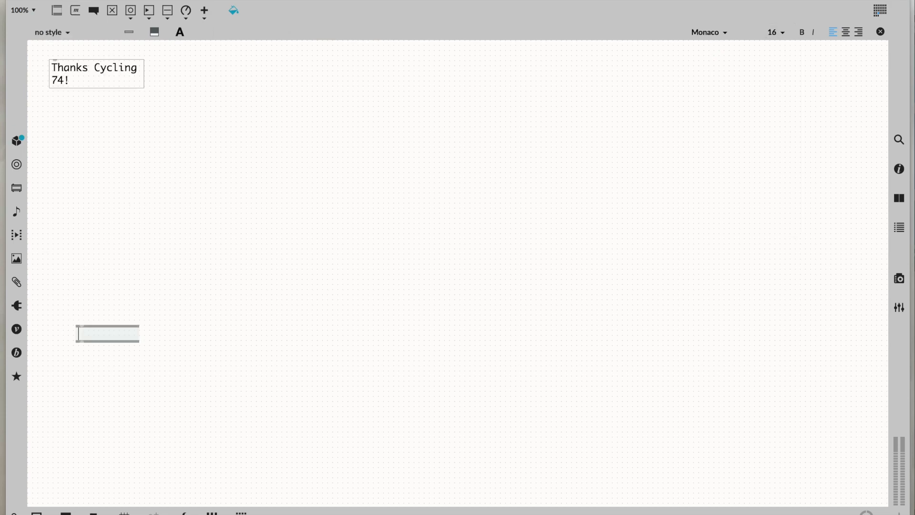
{"action": "type", "text": "jit.world"}
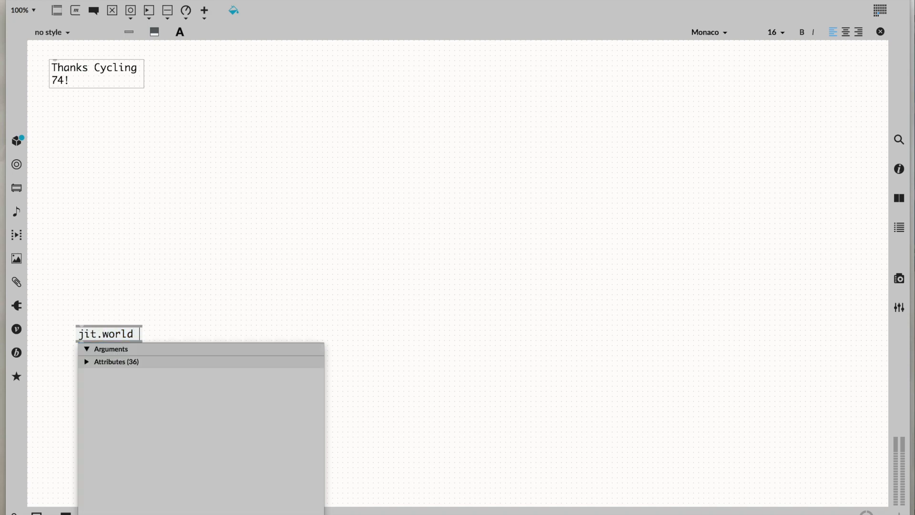
{"action": "type", "text": "hello"}
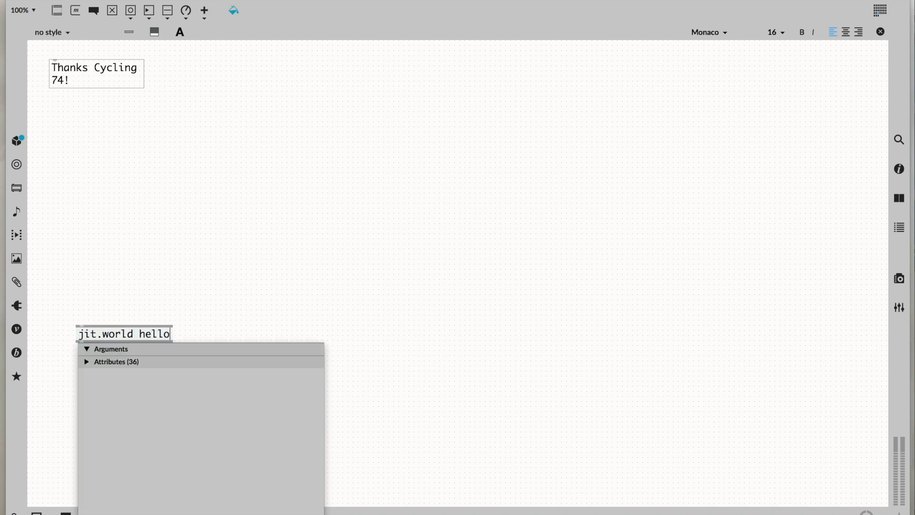
{"action": "type", "text": "@enable"}
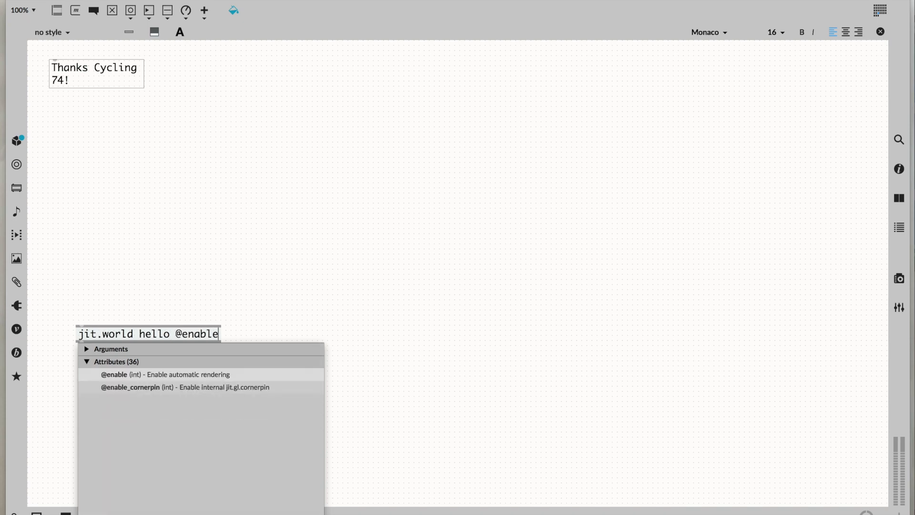
{"action": "type", "text": "1"}
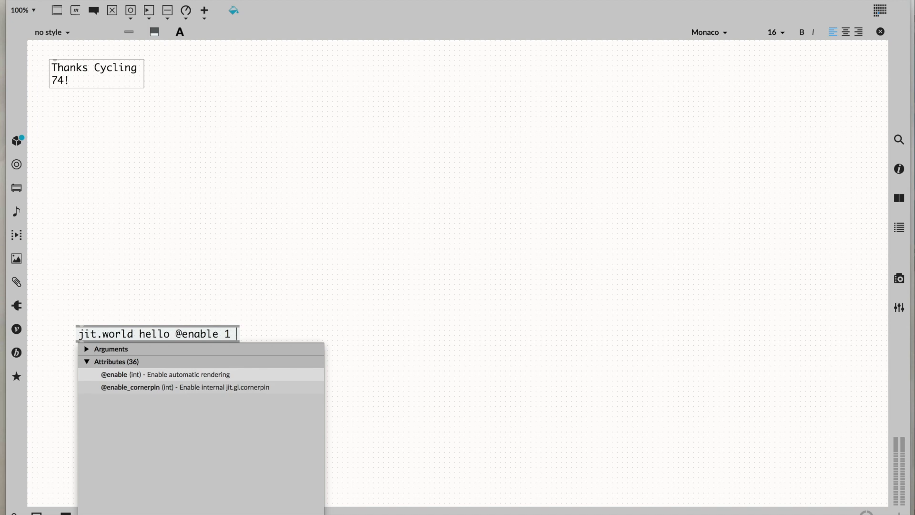
{"action": "type", "text": "@floating 1"}
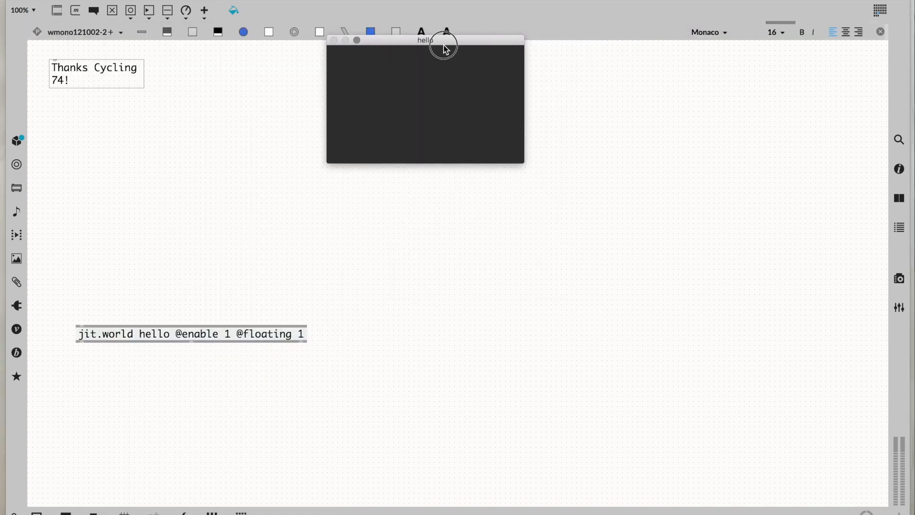
Add jit.grab with open/close messages and wire its output into jit.world hello
{"action": "left_click_drag", "start_coordinate": [443, 48], "coordinate": [801, 12]}
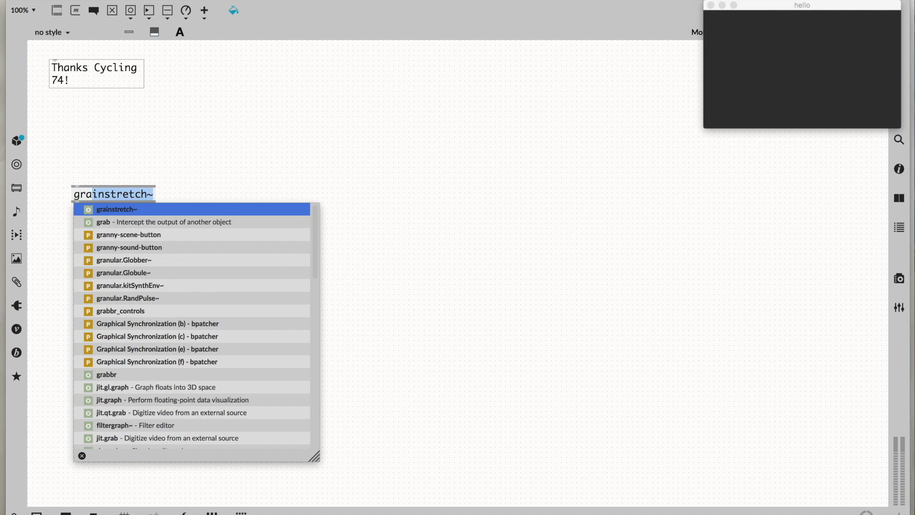
{"action": "type", "text": "jit.grab"}
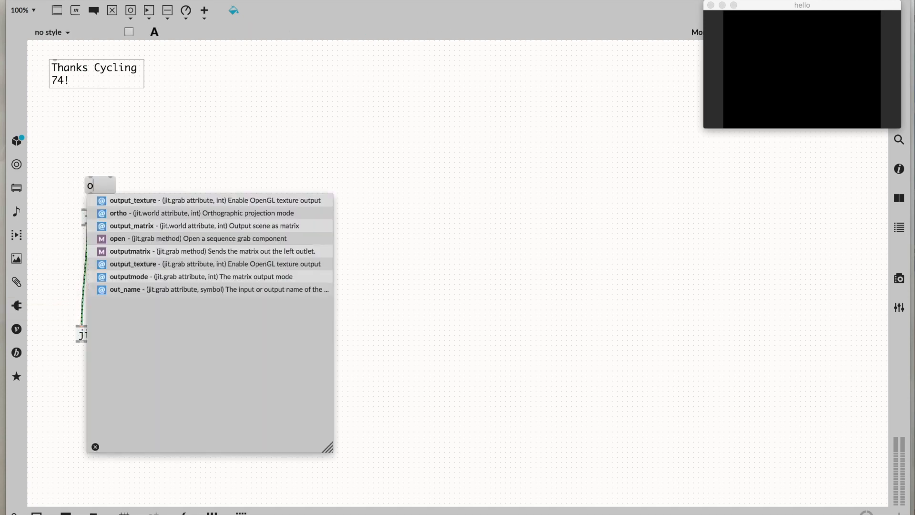
{"action": "left_click", "coordinate": [117, 238]}
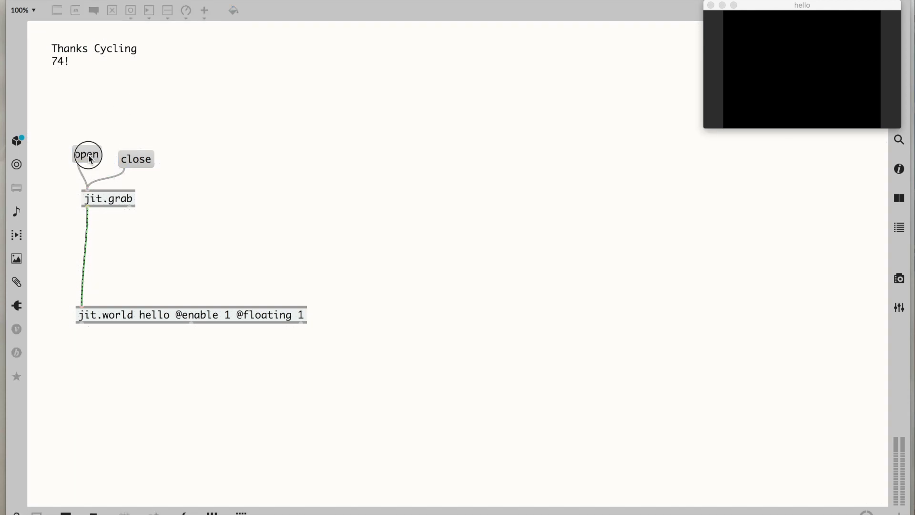
Send open to jit.grab for live webcam video, then line jit.world up beneath it
{"action": "left_click", "coordinate": [86, 155]}
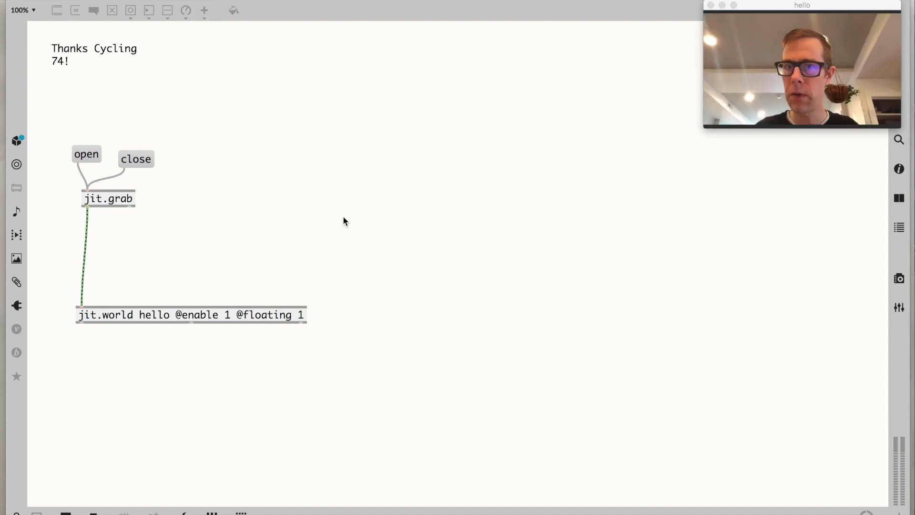
{"action": "mouse_move", "coordinate": [392, 387]}
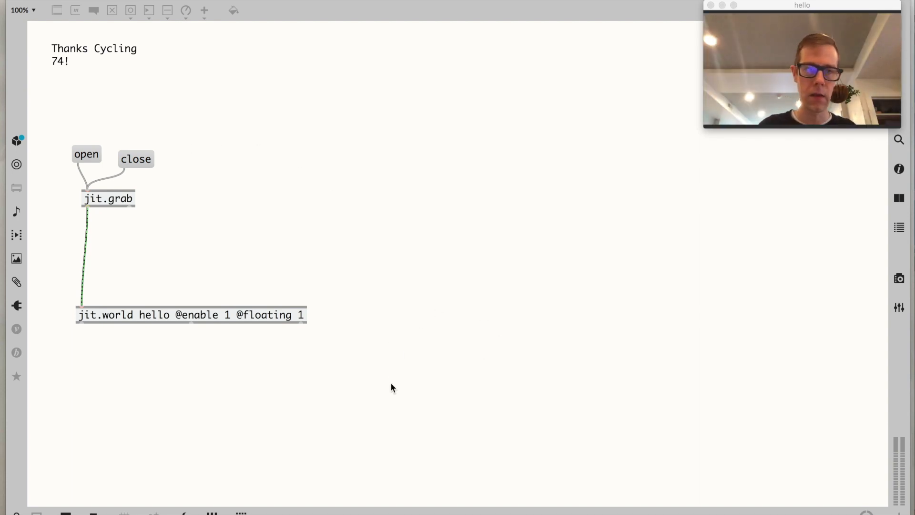
{"action": "mouse_move", "coordinate": [201, 282]}
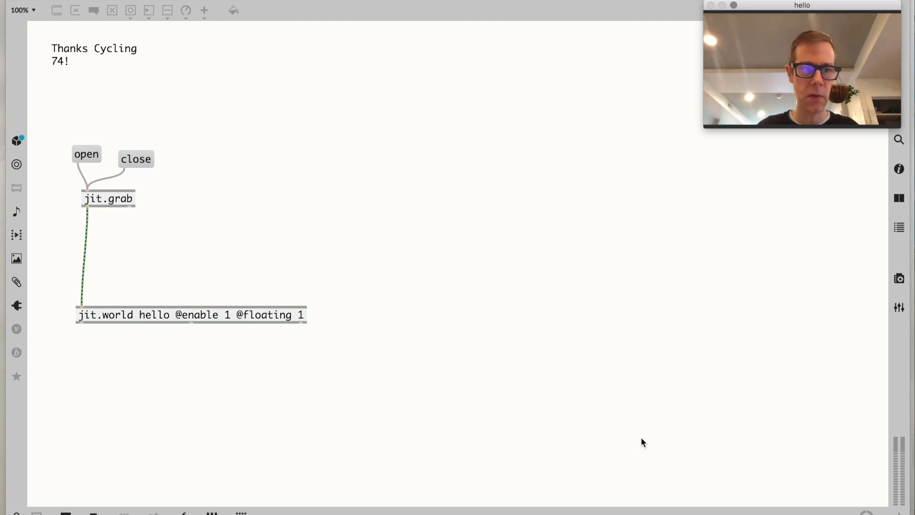
{"action": "mouse_move", "coordinate": [230, 416]}
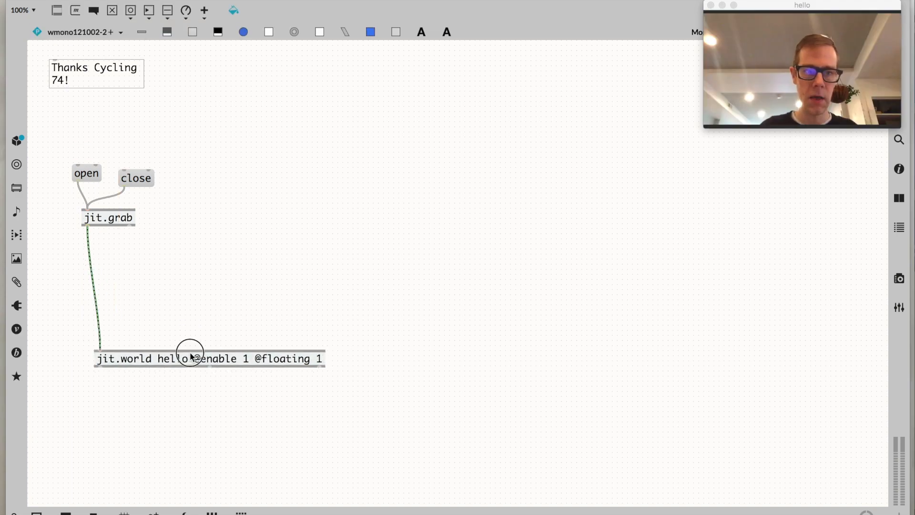
{"action": "left_click", "coordinate": [189, 358]}
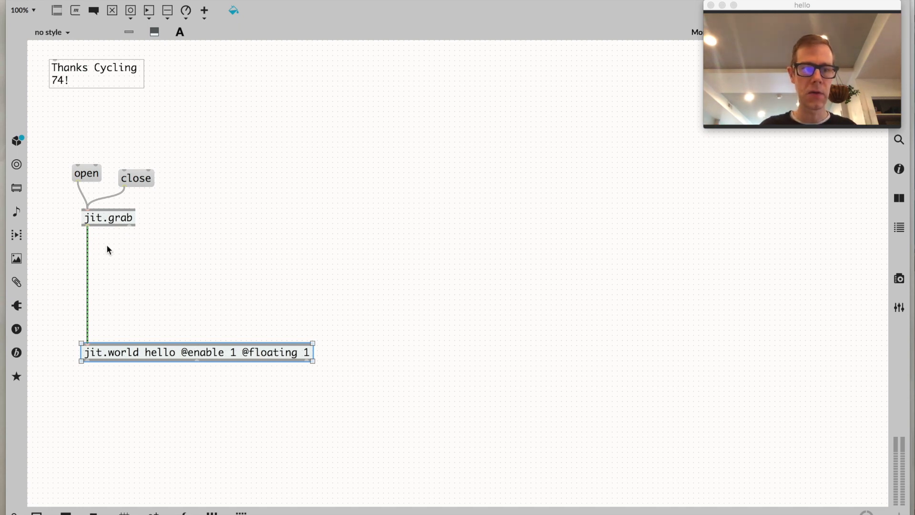
{"action": "mouse_move", "coordinate": [148, 362]}
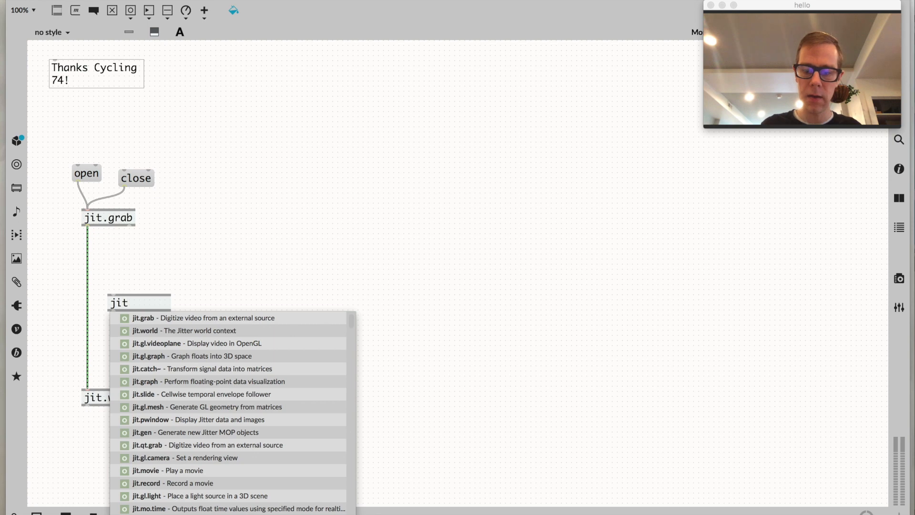
{"action": "type", "text": ".gen"}
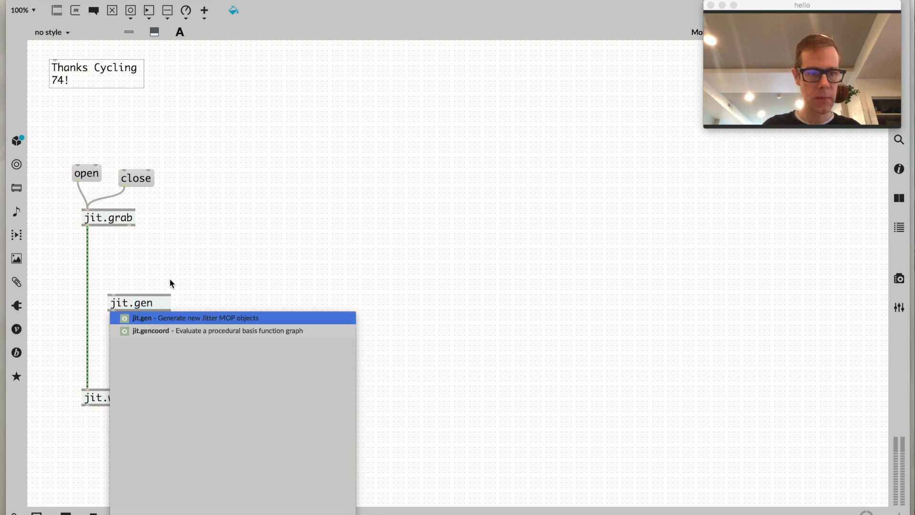
{"action": "left_click", "coordinate": [139, 318]}
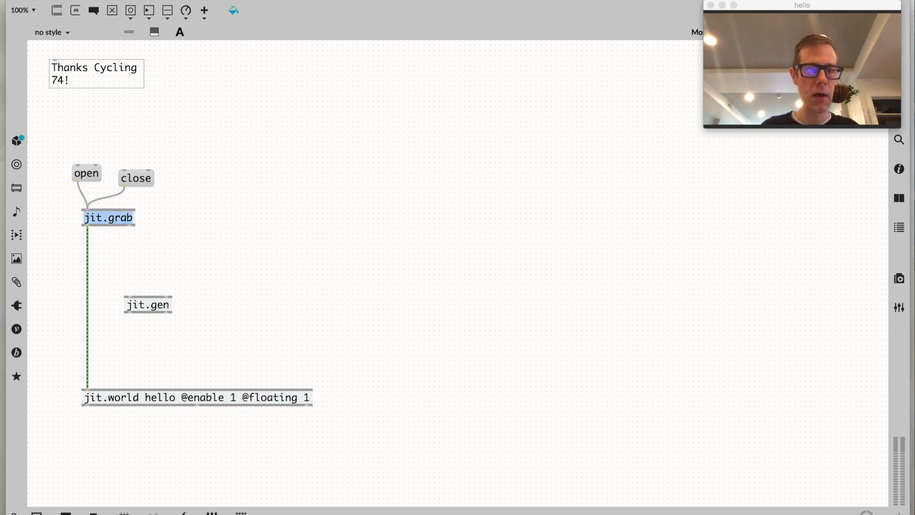
{"action": "type", "text": "@"}
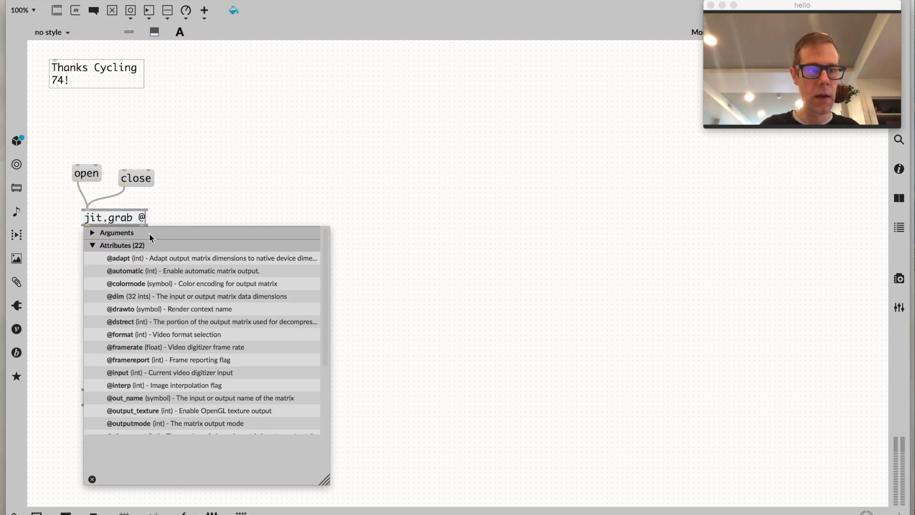
{"action": "type", "text": "unique 1"}
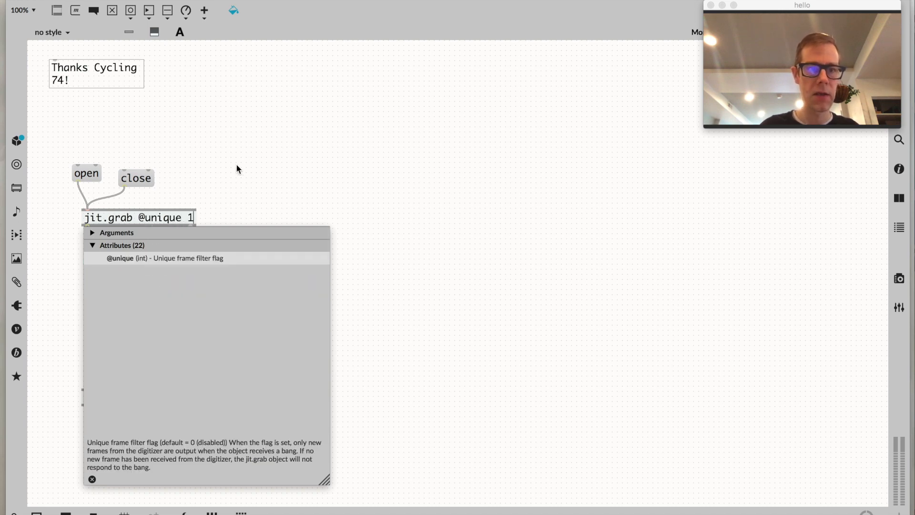
{"action": "mouse_move", "coordinate": [181, 306]}
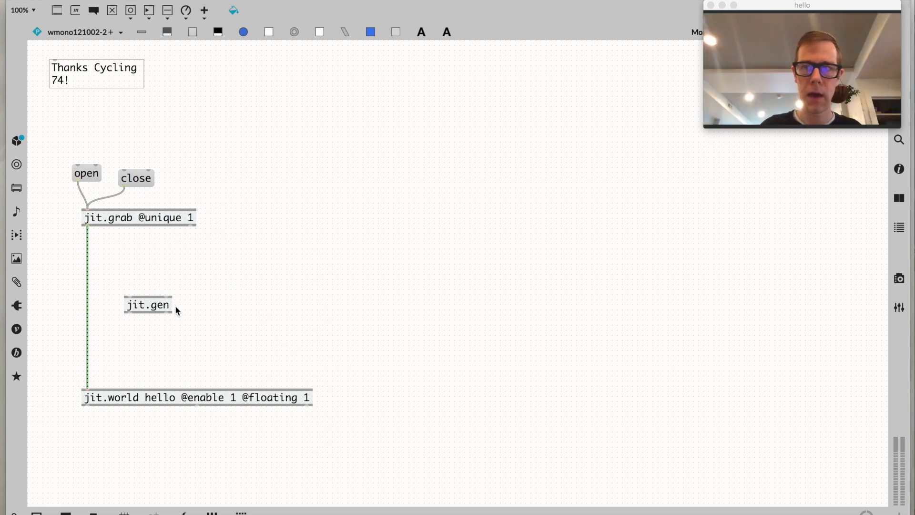
Move jit.gen down just above jit.world, keeping both jit.grab cords and the world output
{"action": "left_click", "coordinate": [145, 304]}
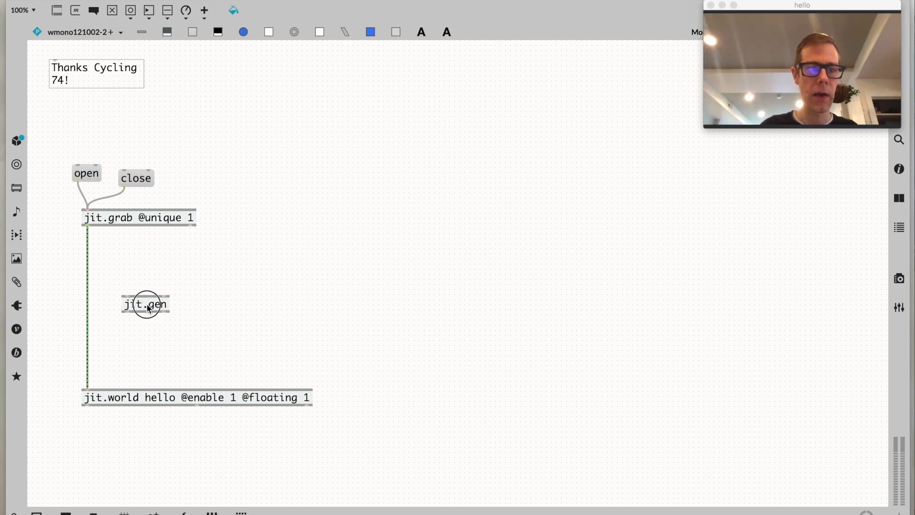
{"action": "left_click", "coordinate": [143, 304]}
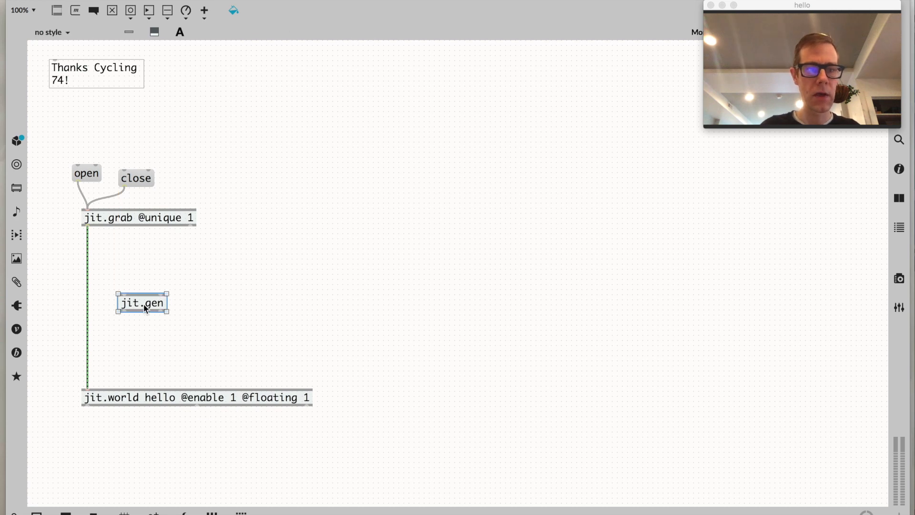
{"action": "double_click", "coordinate": [143, 304]}
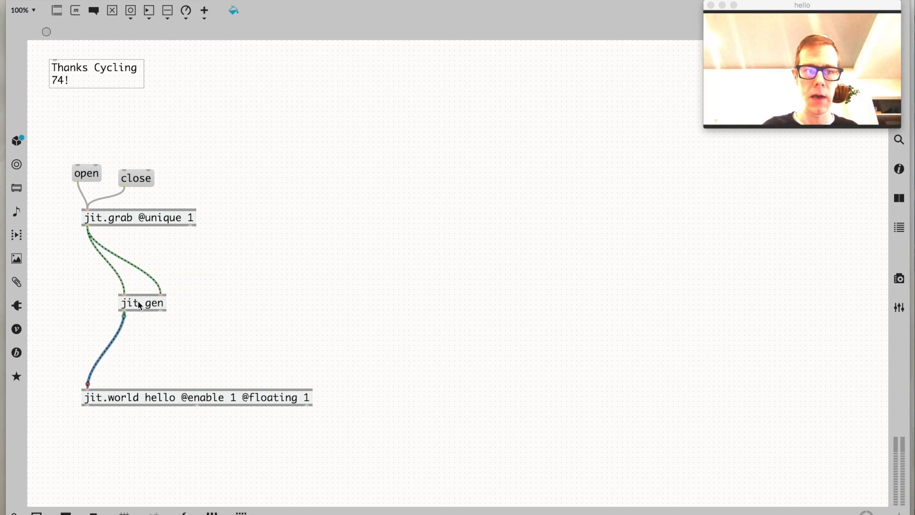
{"action": "left_click_drag", "start_coordinate": [142, 303], "coordinate": [102, 339]}
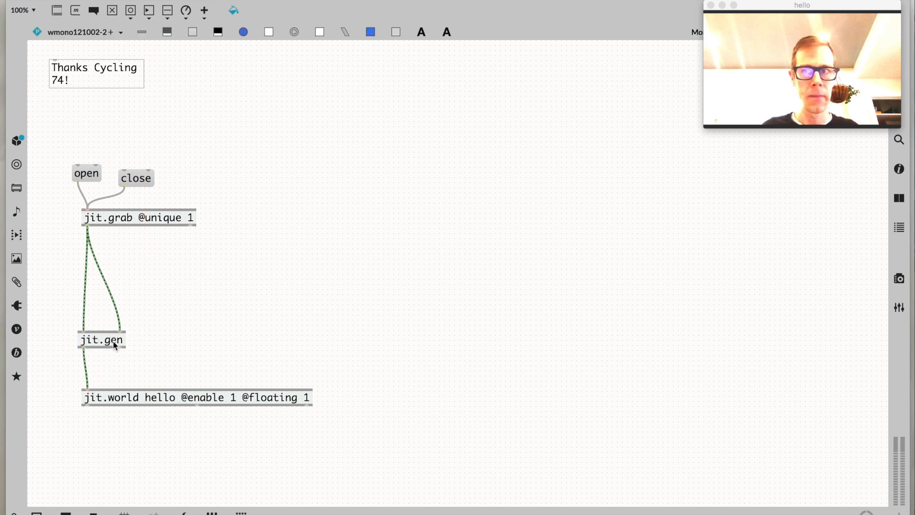
Unlock jit.gen's inner patcher and cross a t l l trigger from jit.grab into its inlets
{"action": "double_click", "coordinate": [100, 339]}
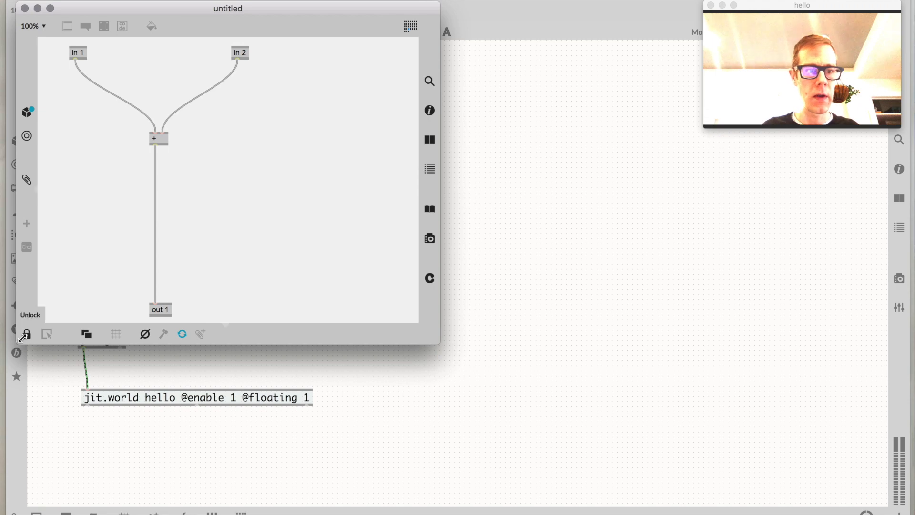
{"action": "left_click", "coordinate": [27, 333]}
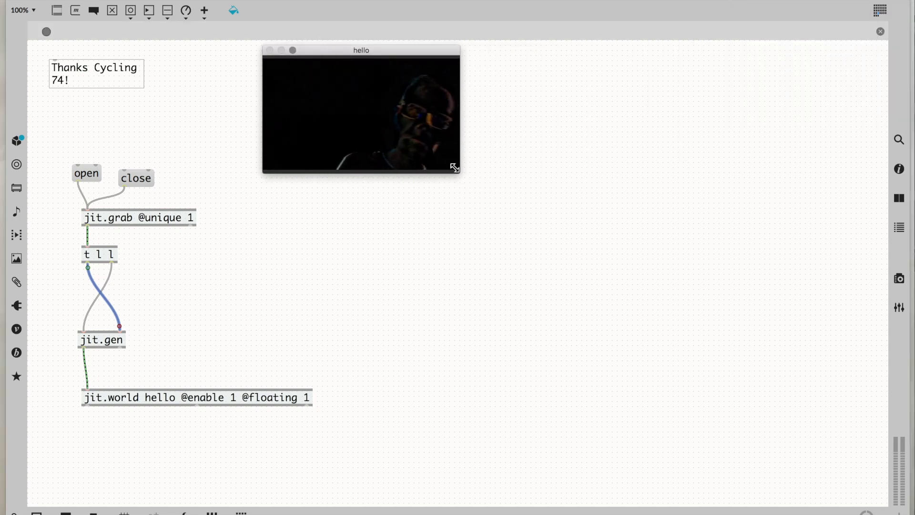
Resize the hello window larger so the faint subtracted face outline fills it
{"action": "left_click_drag", "start_coordinate": [455, 167], "coordinate": [703, 418]}
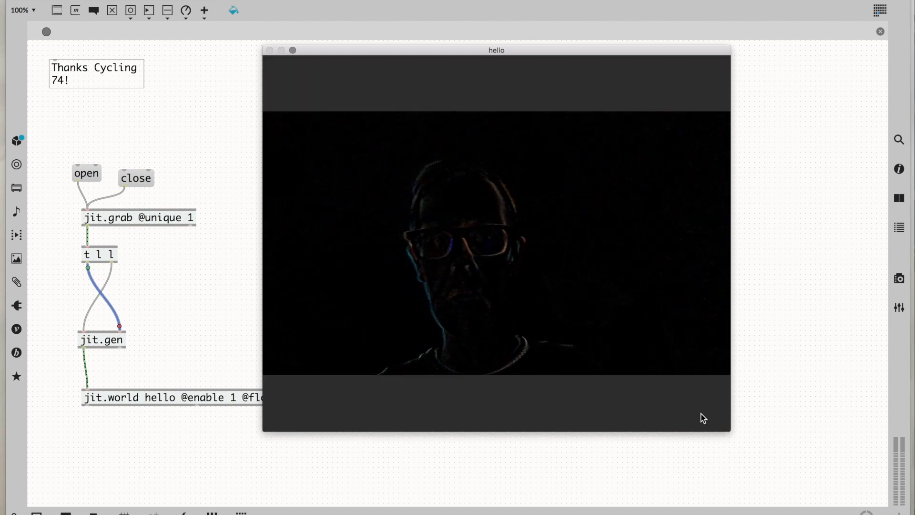
{"action": "mouse_move", "coordinate": [282, 234]}
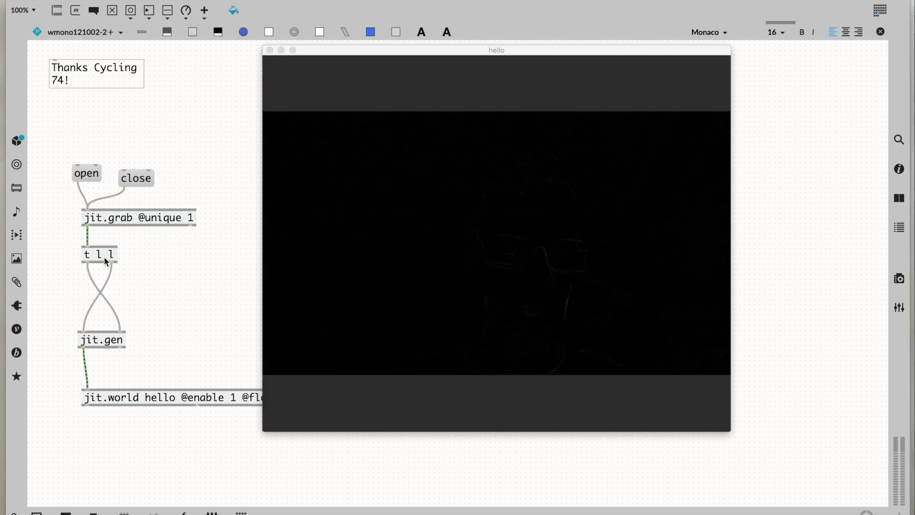
{"action": "left_click", "coordinate": [97, 254]}
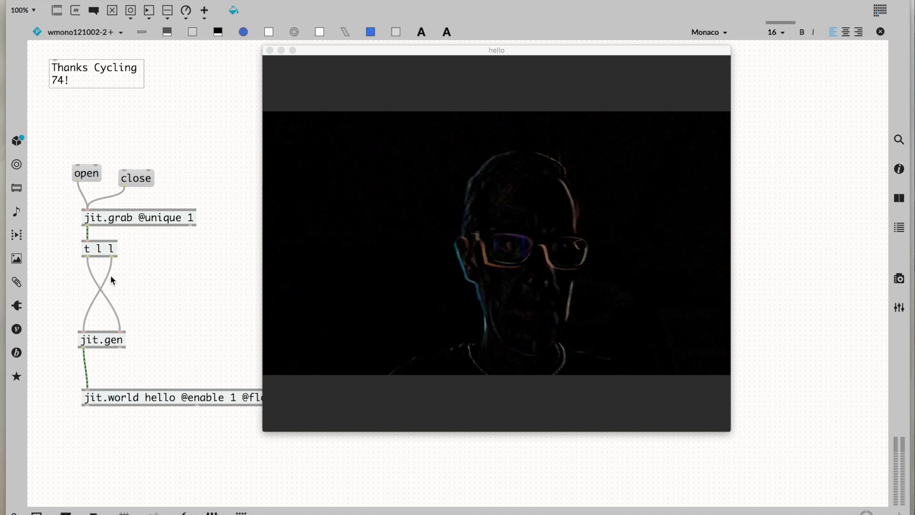
{"action": "left_click", "coordinate": [111, 389]}
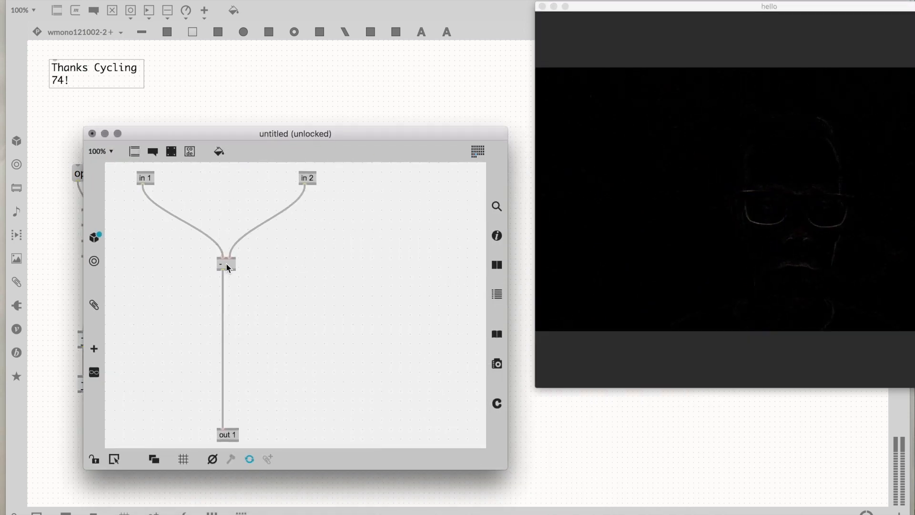
Wrap the gen subtraction in abs, close it, and start an empty box above t l l
{"action": "type", "text": "abs"}
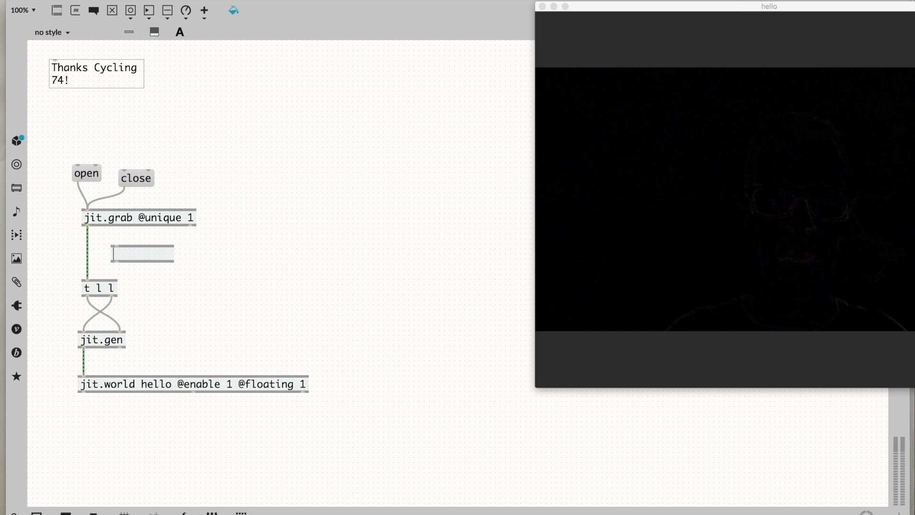
Make the new box jit.rgb2luma and wire it between jit.grab and the t l l trigger
{"action": "type", "text": "rgrano"}
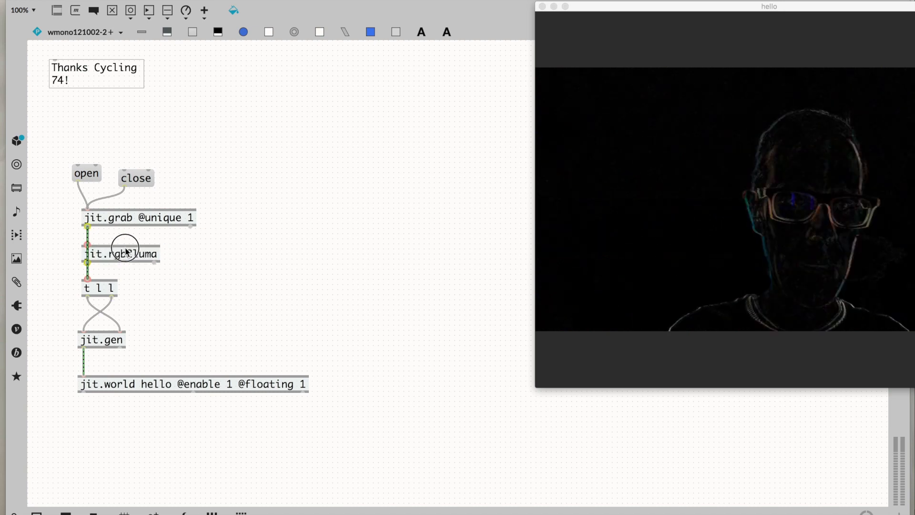
{"action": "left_click", "coordinate": [119, 254]}
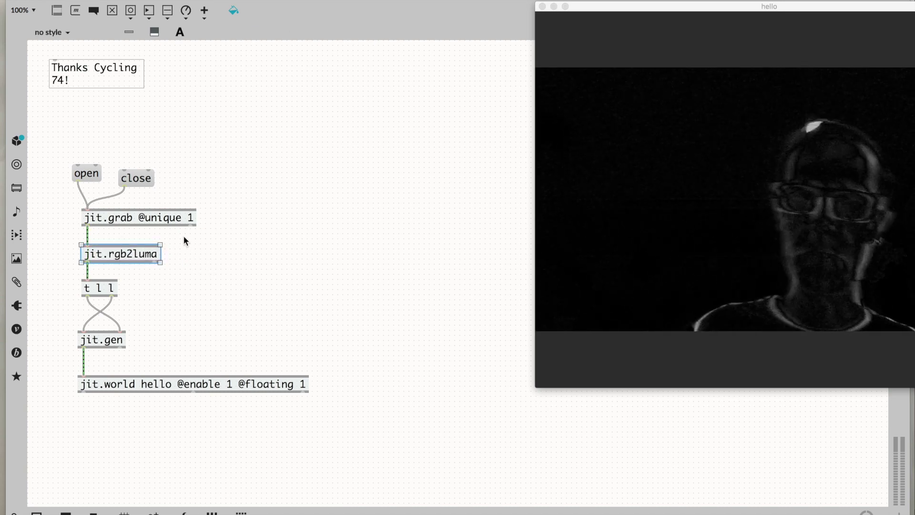
{"action": "mouse_move", "coordinate": [181, 392]}
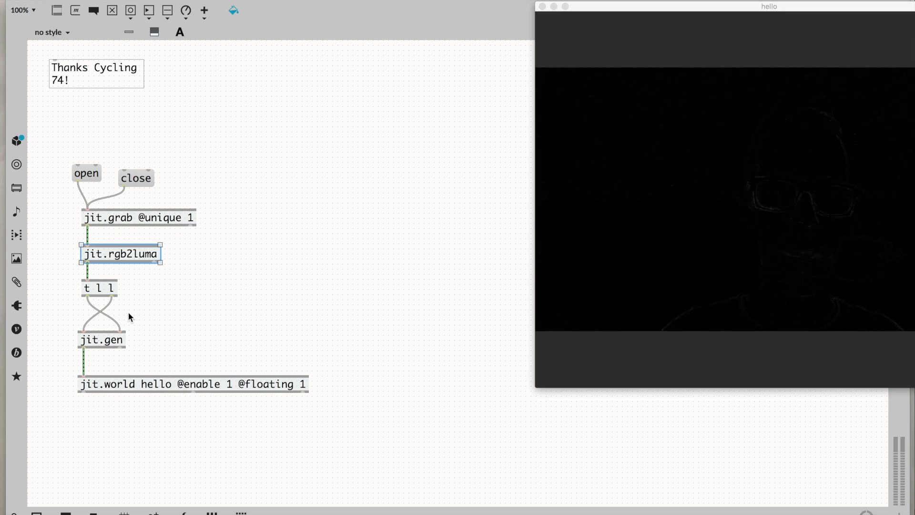
{"action": "left_click", "coordinate": [240, 147]}
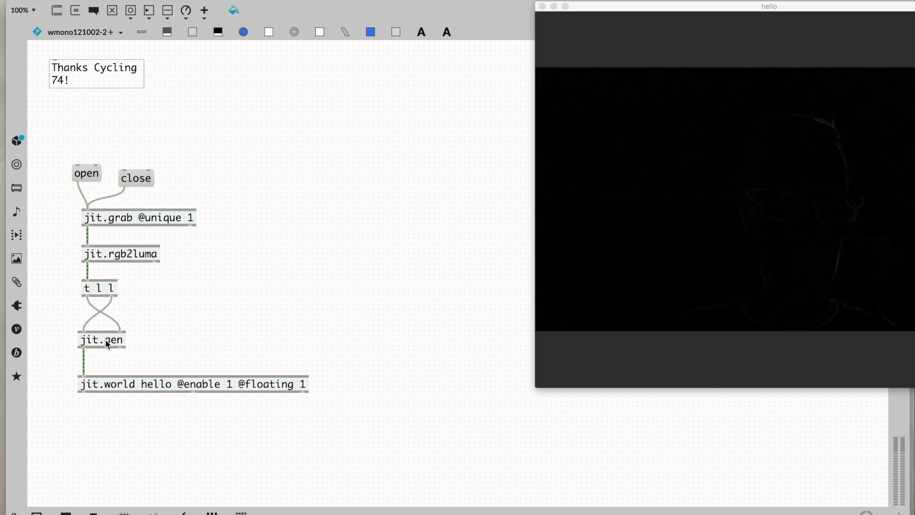
{"action": "left_click", "coordinate": [106, 339]}
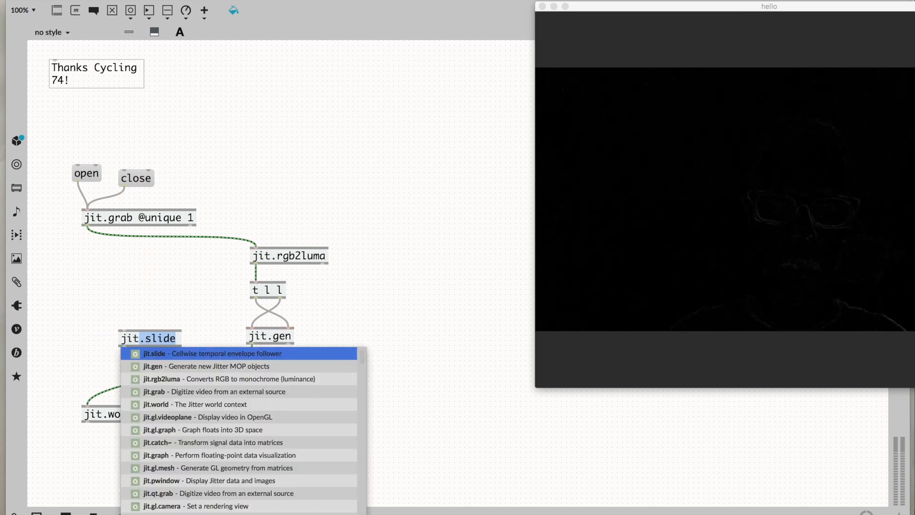
Feed raw jit.grab frames and the first jit.gen's difference into a second jit.gen driving jit.world
{"action": "left_click", "coordinate": [152, 366]}
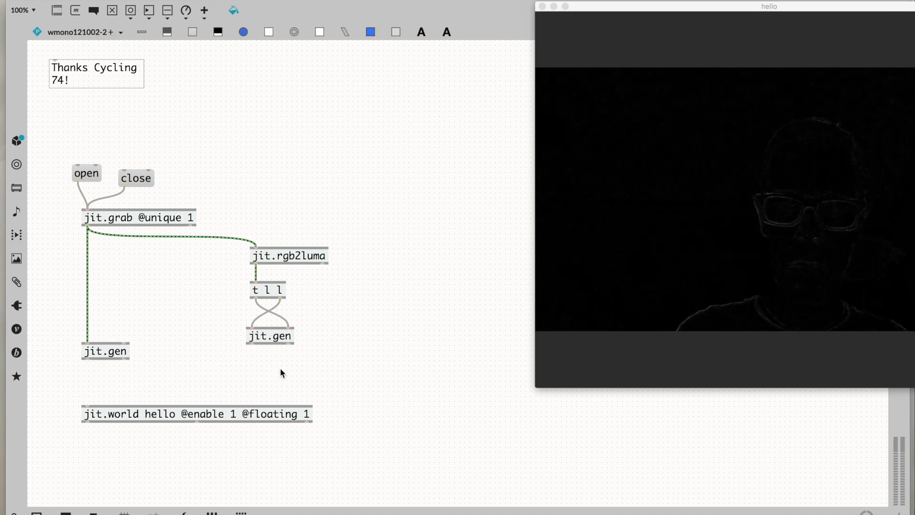
{"action": "left_click_drag", "start_coordinate": [248, 347], "coordinate": [126, 341]}
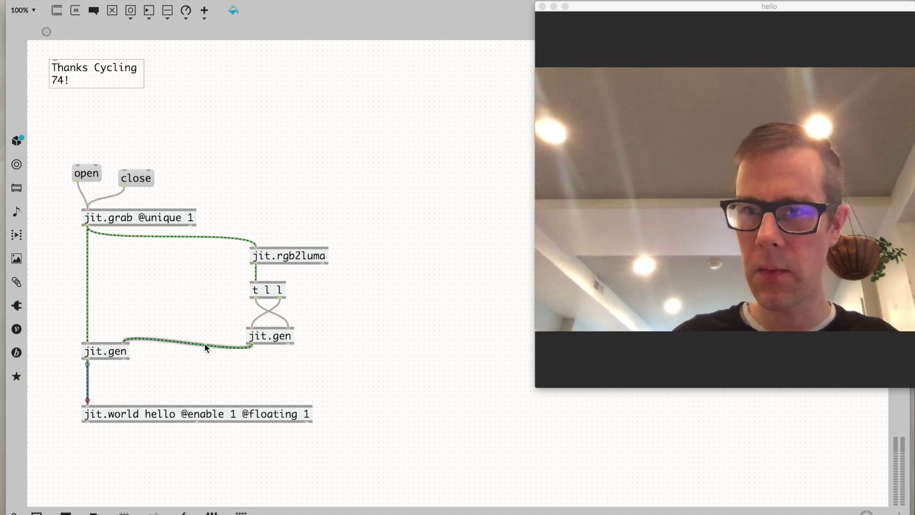
Unlock the second jit.gen's inner patch and reposition its operator between in 1, in 2 and out 1
{"action": "double_click", "coordinate": [103, 351]}
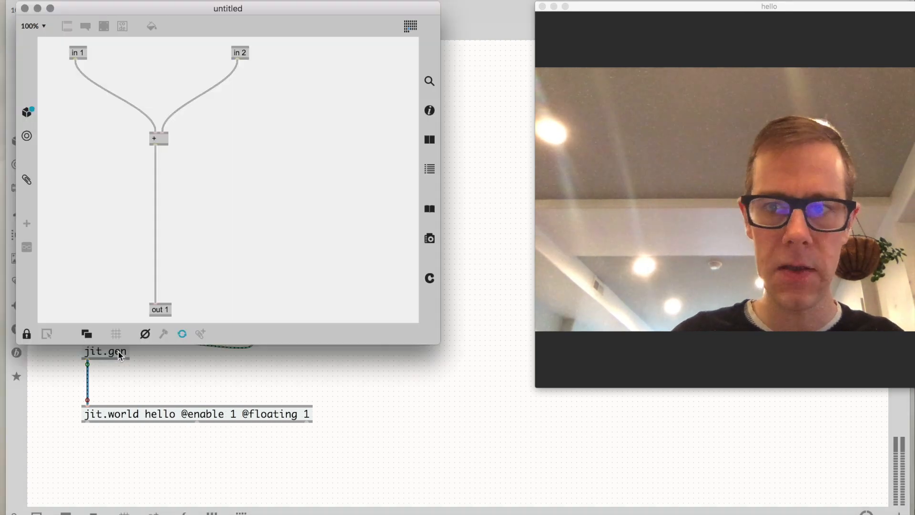
{"action": "left_click", "coordinate": [27, 333]}
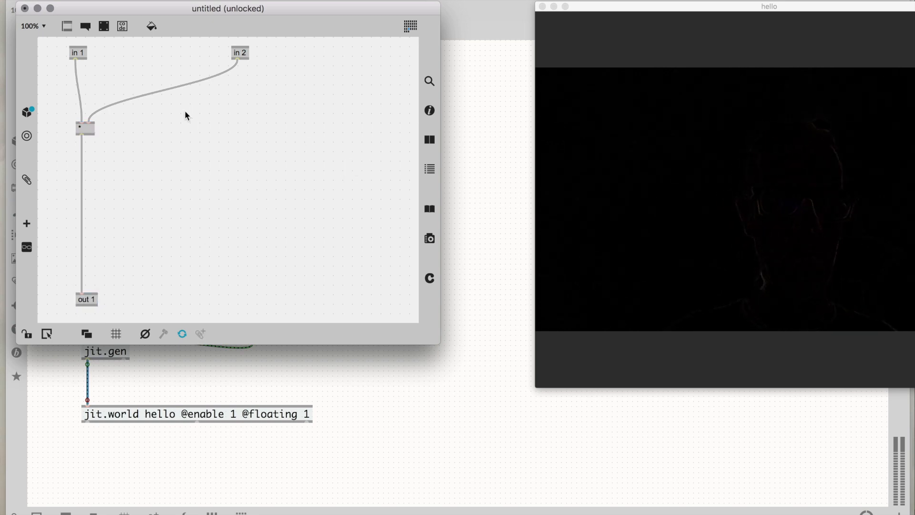
{"action": "left_click_drag", "start_coordinate": [239, 53], "coordinate": [219, 143]}
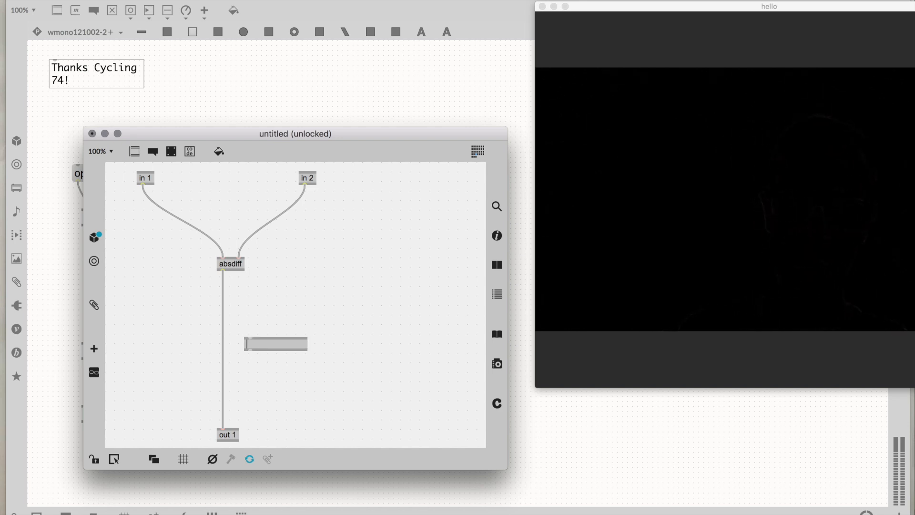
Add a > 0.05 threshold after absdiff in the jit.gen inner patch, then close it
{"action": "type", "text": "> 0.05"}
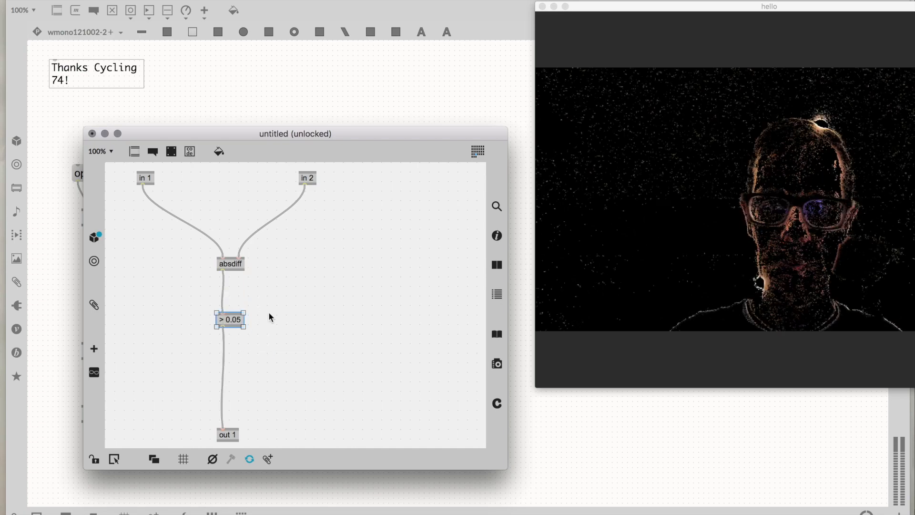
{"action": "left_click", "coordinate": [288, 305]}
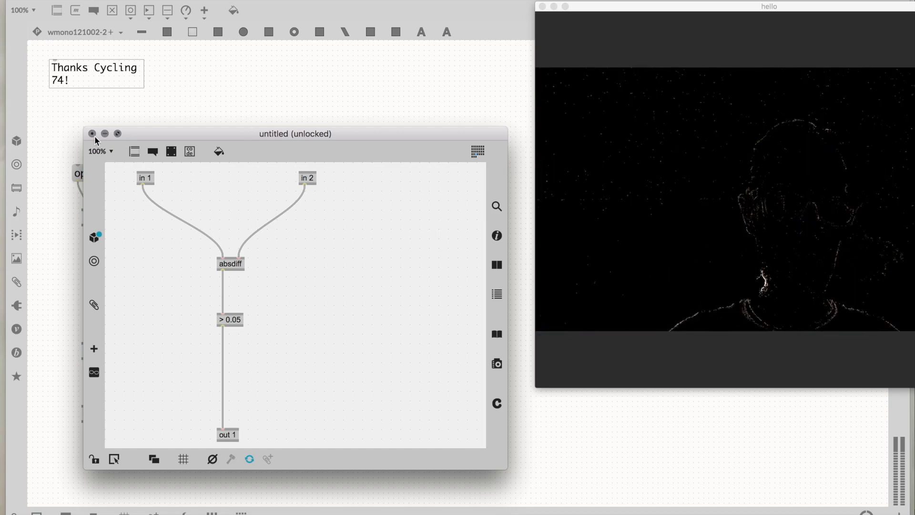
{"action": "left_click", "coordinate": [96, 132]}
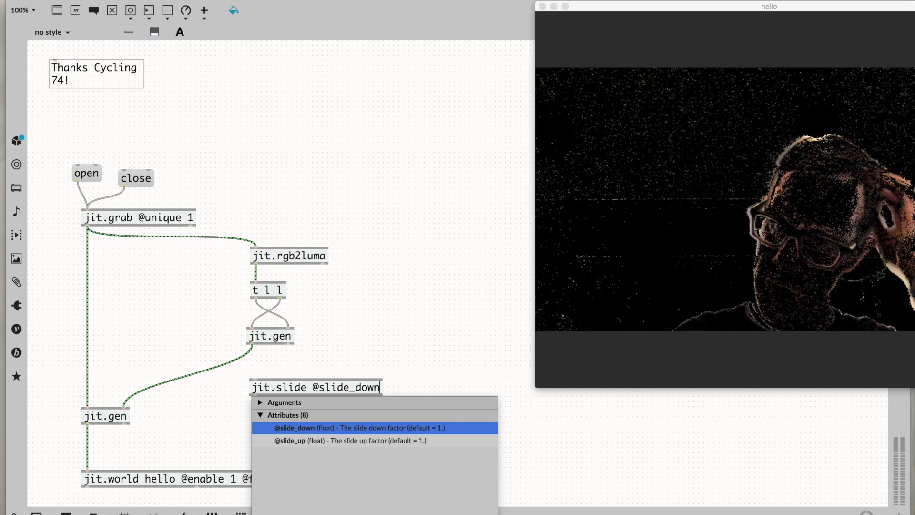
{"action": "type", "text": "1000000"}
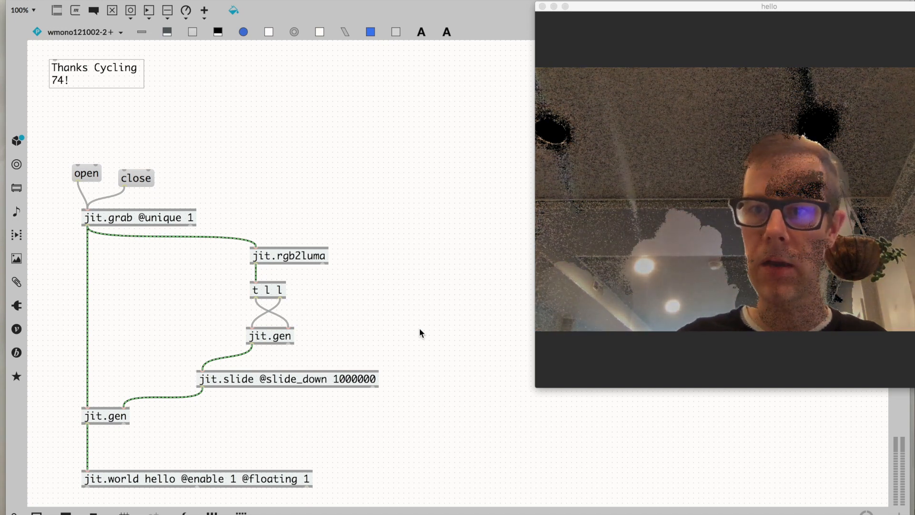
{"action": "mouse_move", "coordinate": [443, 350]}
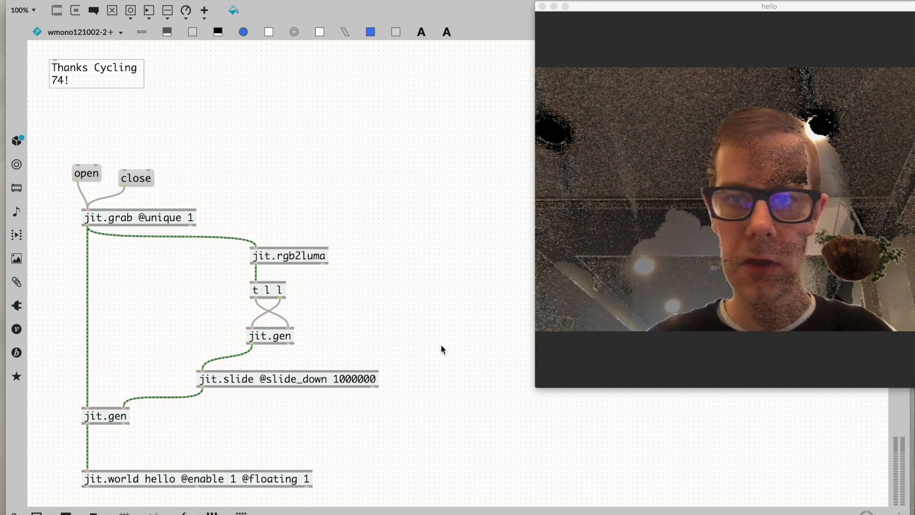
{"action": "left_click", "coordinate": [282, 380]}
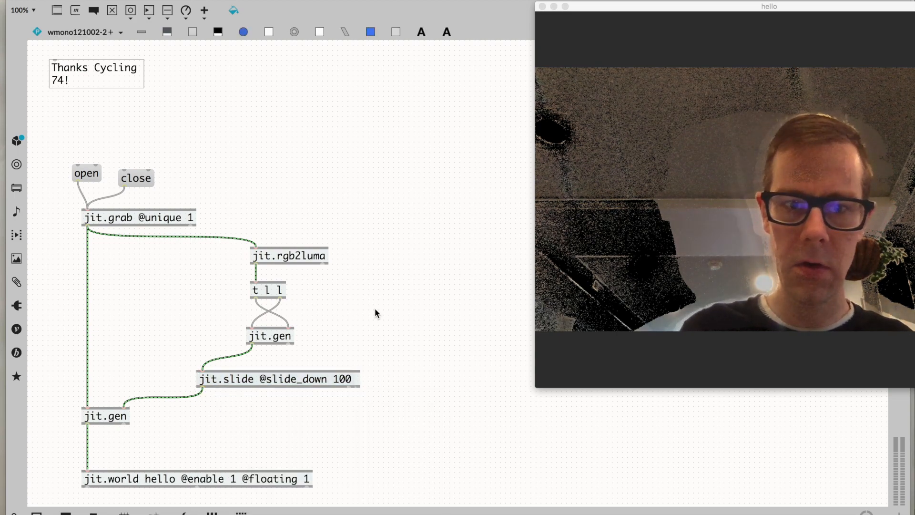
{"action": "mouse_move", "coordinate": [421, 352]}
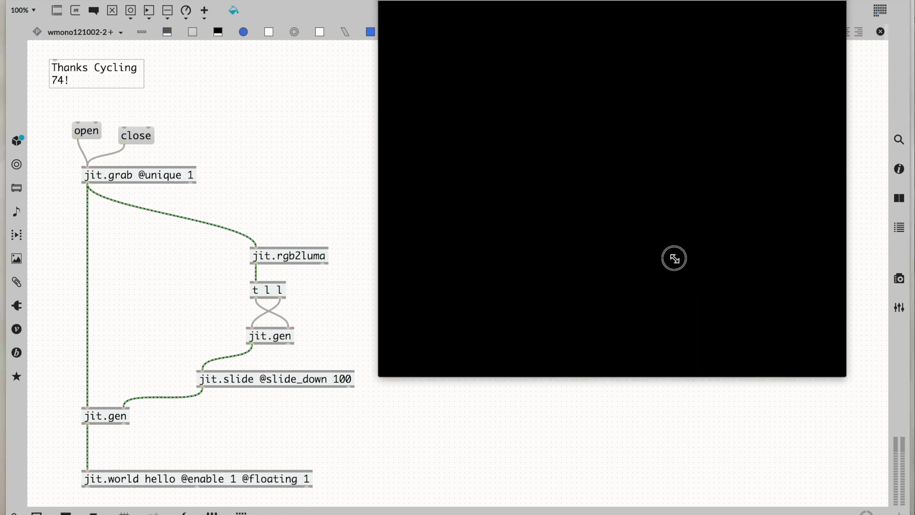
Shrink the video window, add an adc~ microphone input, and toggle DSP off and on in Audio Status
{"action": "left_click_drag", "start_coordinate": [674, 257], "coordinate": [552, 160]}
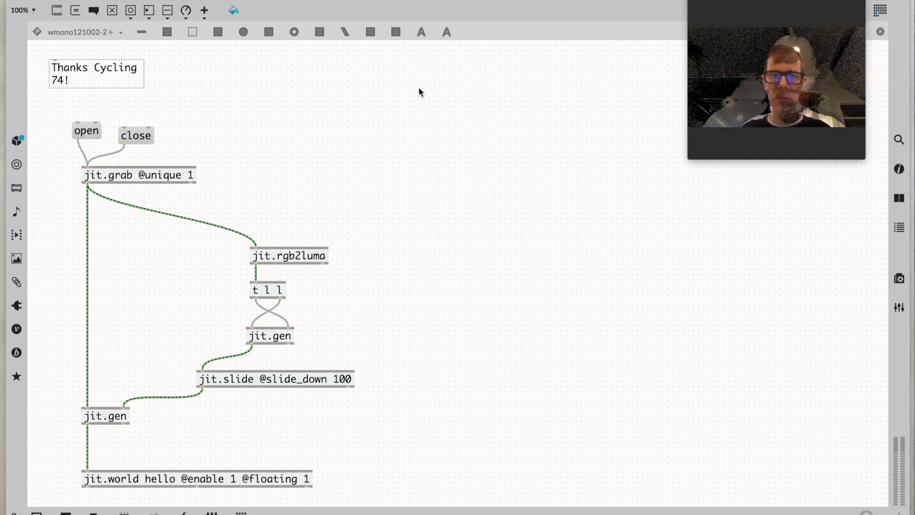
{"action": "type", "text": "adc~"}
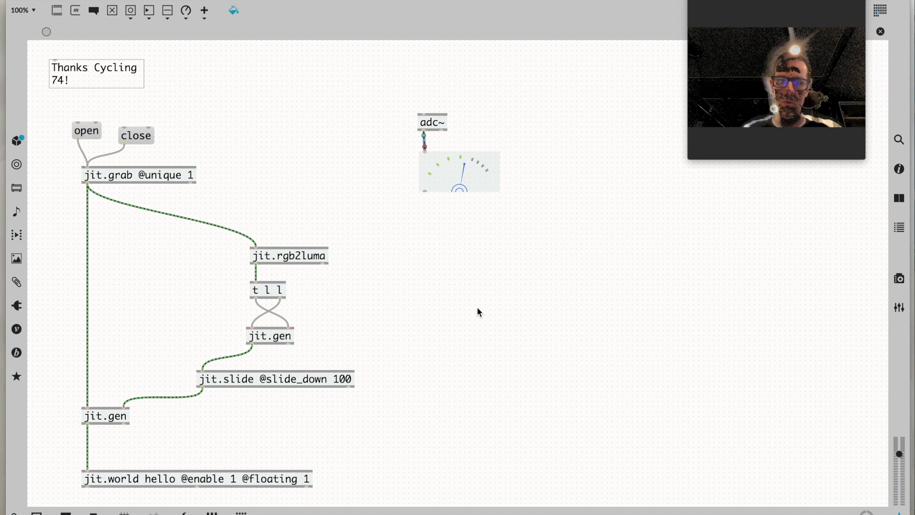
{"action": "mouse_move", "coordinate": [519, 139]}
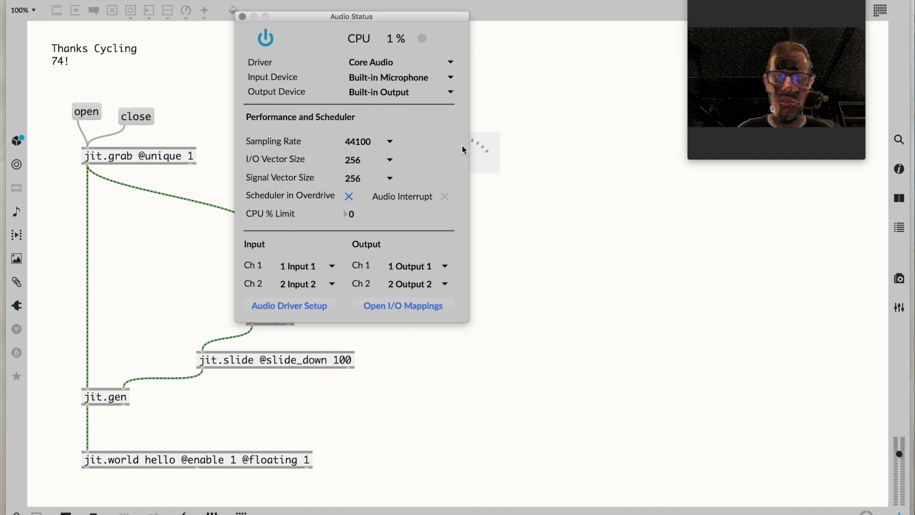
{"action": "left_click", "coordinate": [265, 39]}
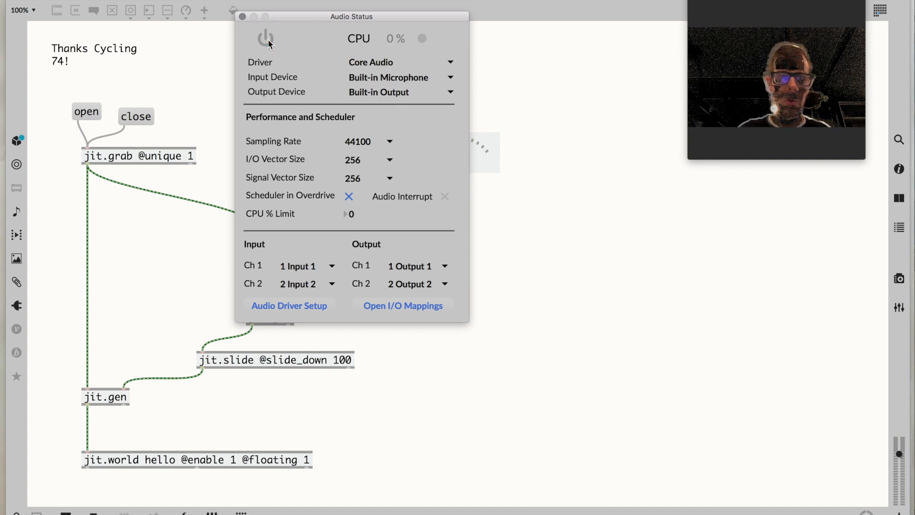
{"action": "left_click", "coordinate": [264, 39]}
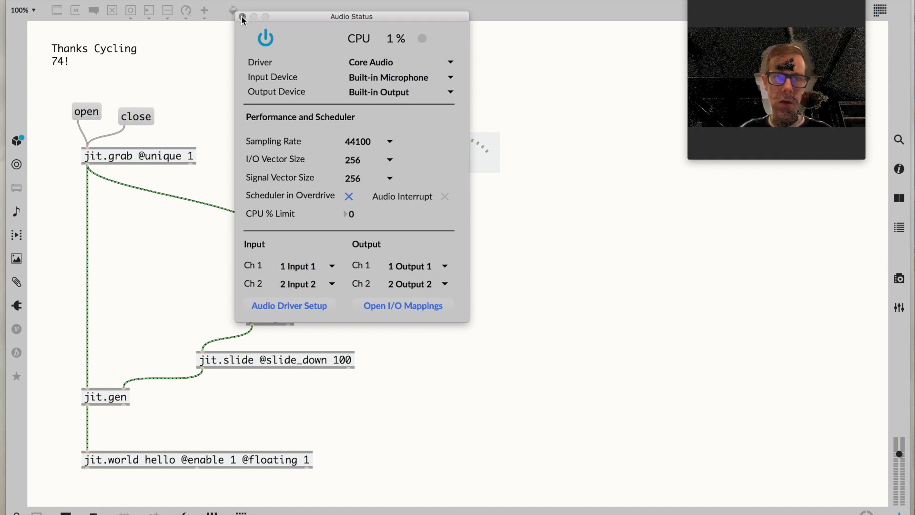
{"action": "left_click", "coordinate": [243, 18]}
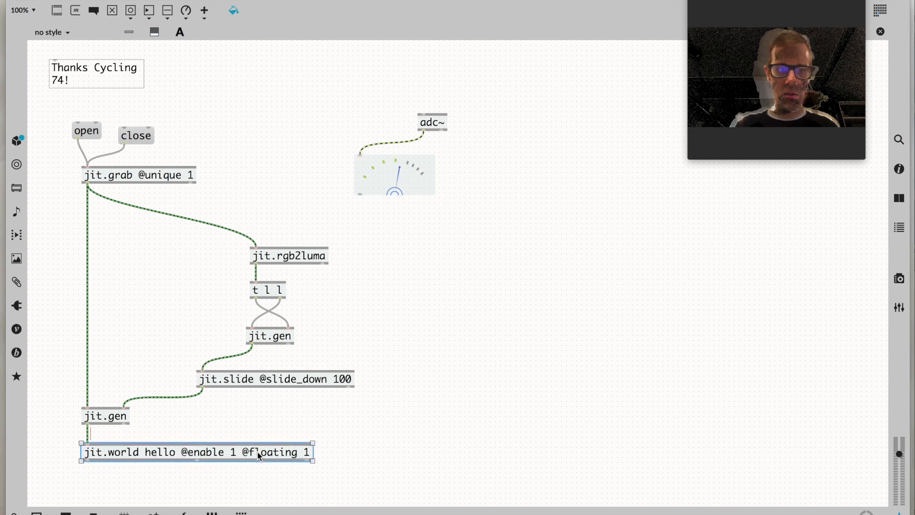
{"action": "mouse_move", "coordinate": [482, 161]}
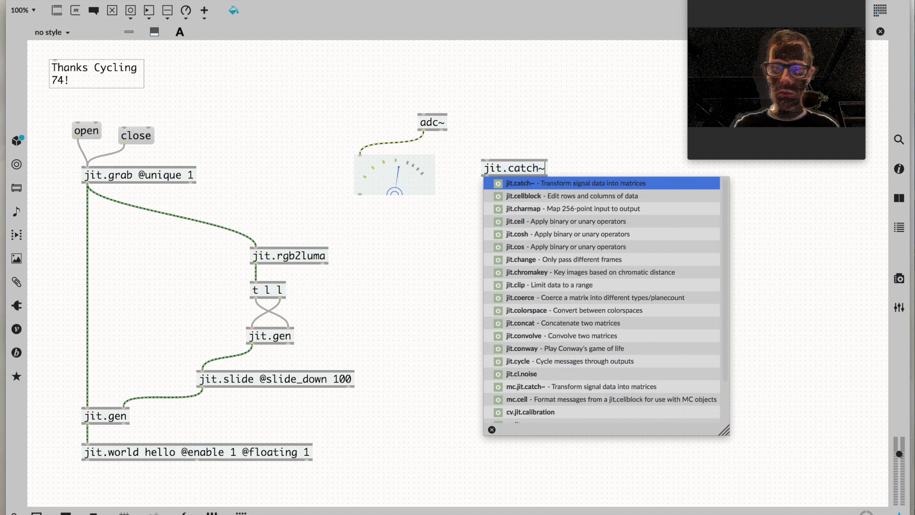
{"action": "mouse_move", "coordinate": [522, 124]}
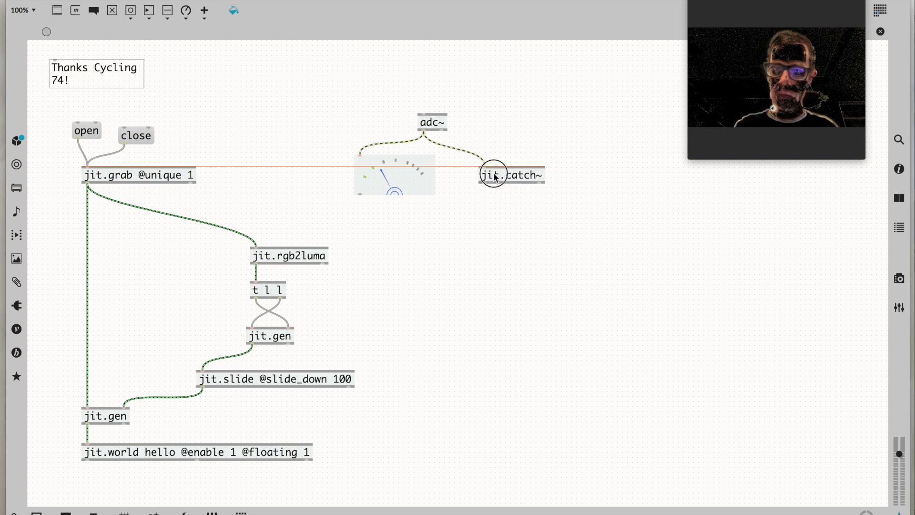
Patch adc~ into jit.catch~ and add an s b send below jit.world
{"action": "left_click", "coordinate": [493, 176]}
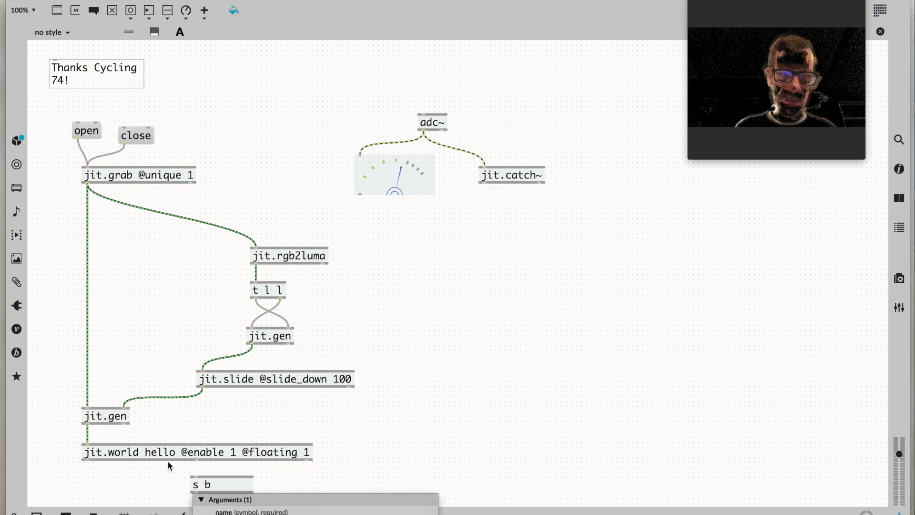
{"action": "left_click", "coordinate": [198, 495]}
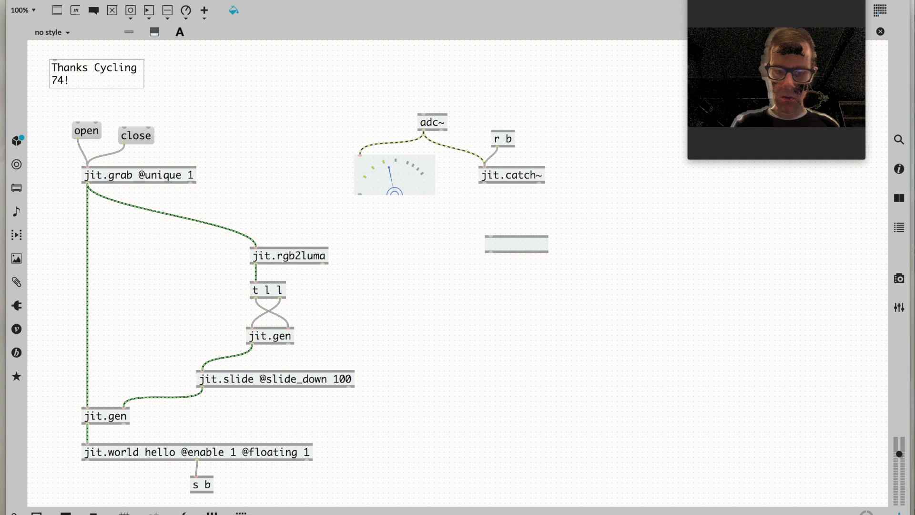
{"action": "type", "text": "Graph"}
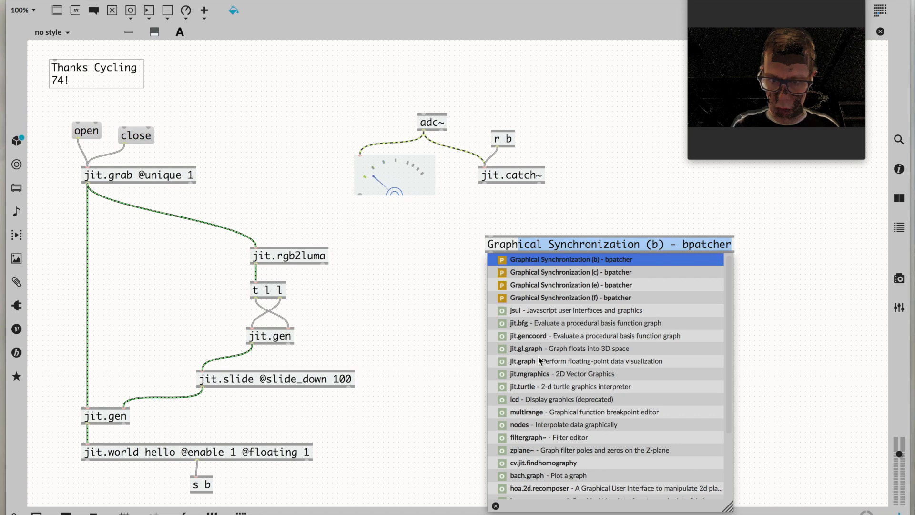
Create jit.gl.graph from the autocomplete list and connect jit.catch~'s outlet into it
{"action": "left_click", "coordinate": [542, 347]}
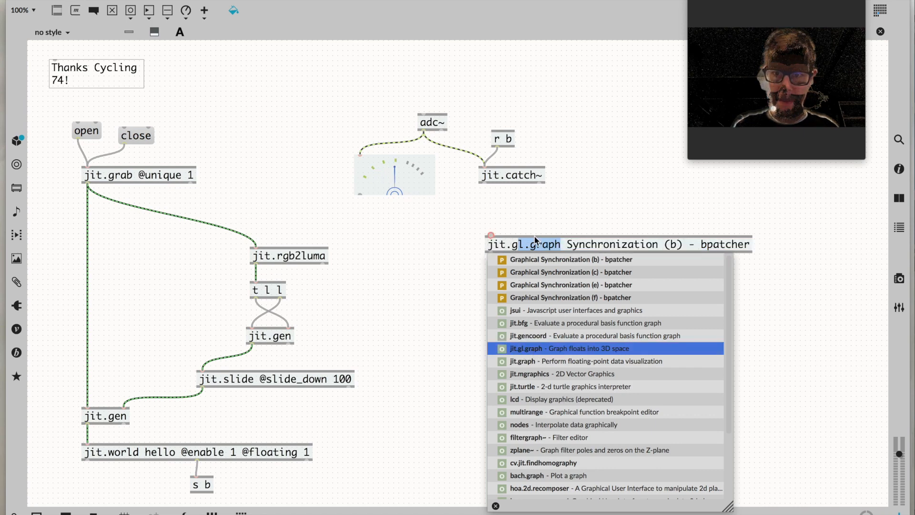
{"action": "left_click", "coordinate": [543, 348]}
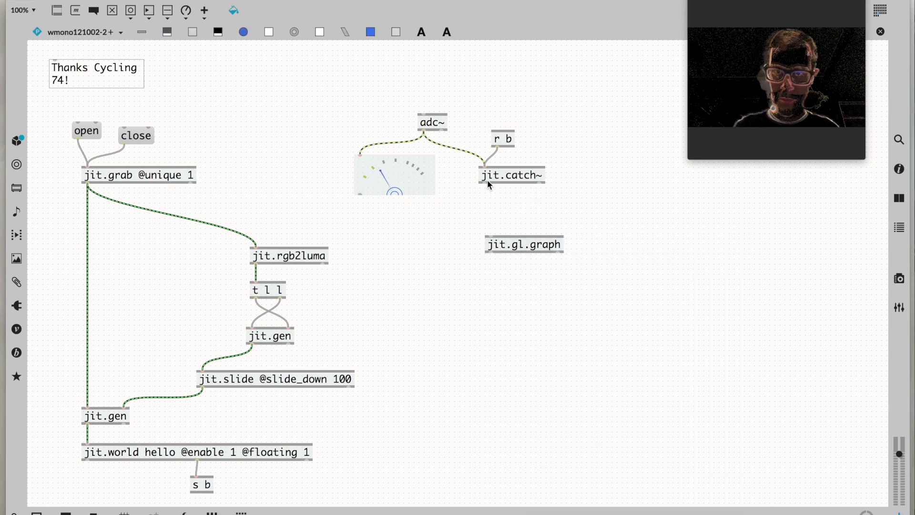
{"action": "left_click_drag", "start_coordinate": [484, 186], "coordinate": [490, 237]}
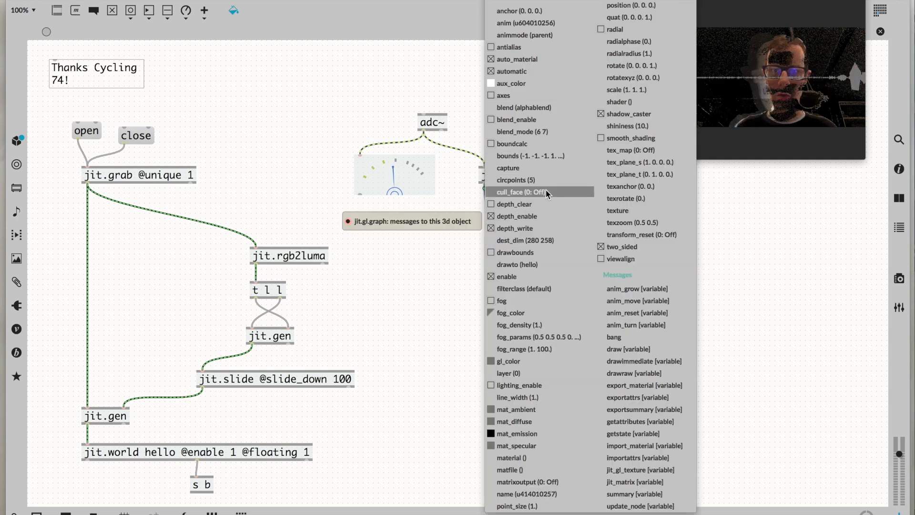
{"action": "mouse_move", "coordinate": [524, 101]}
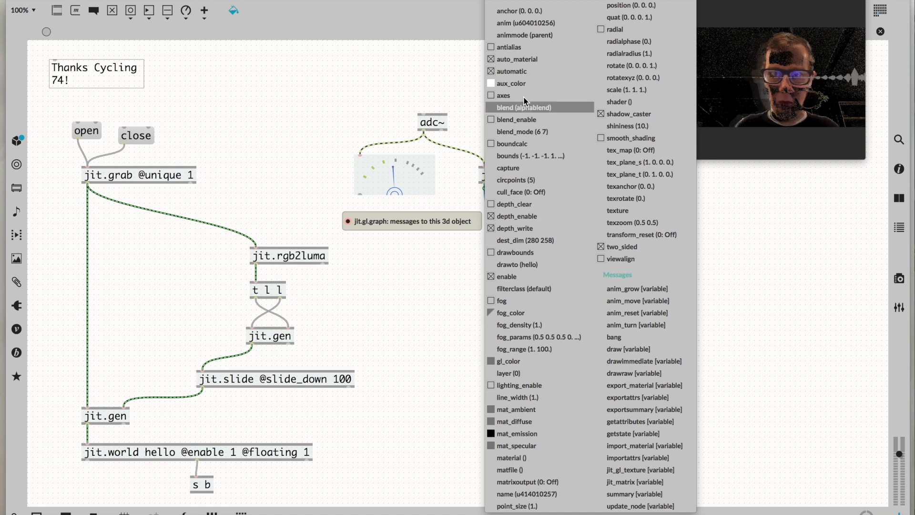
{"action": "mouse_move", "coordinate": [525, 228]}
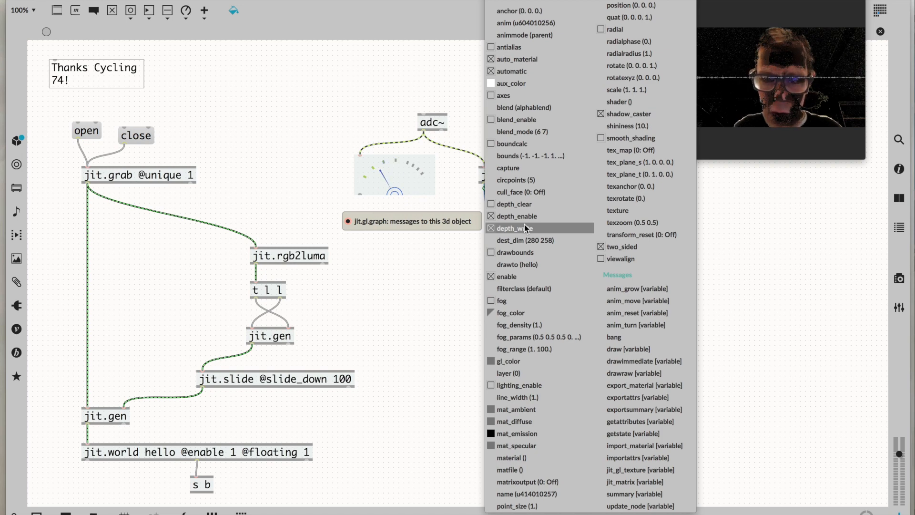
{"action": "mouse_move", "coordinate": [636, 288]}
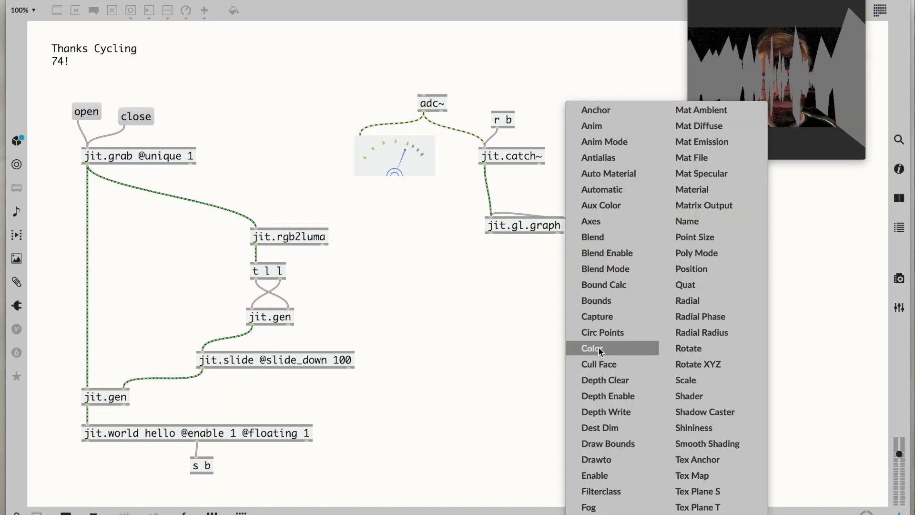
Add a gl_color attrui to jit.gl.graph and set it to a fully saturated bright red
{"action": "left_click", "coordinate": [592, 348]}
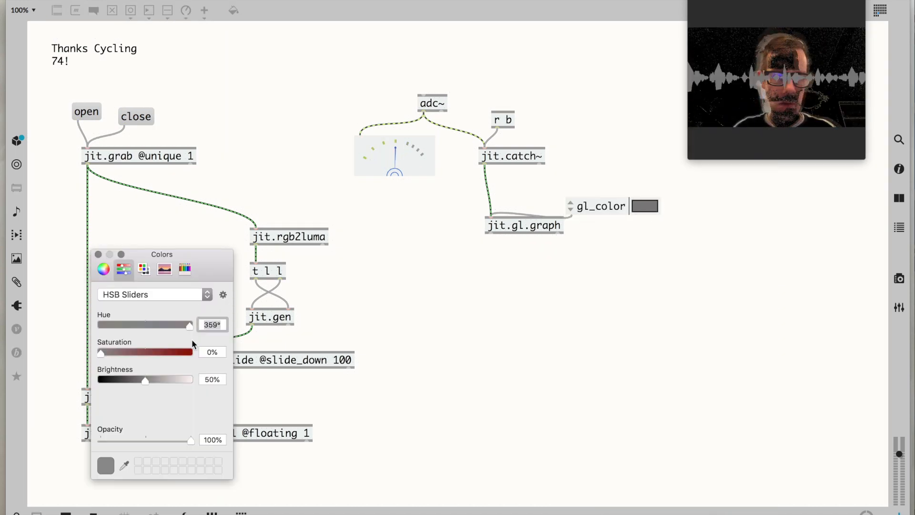
{"action": "left_click_drag", "start_coordinate": [144, 378], "coordinate": [192, 378]}
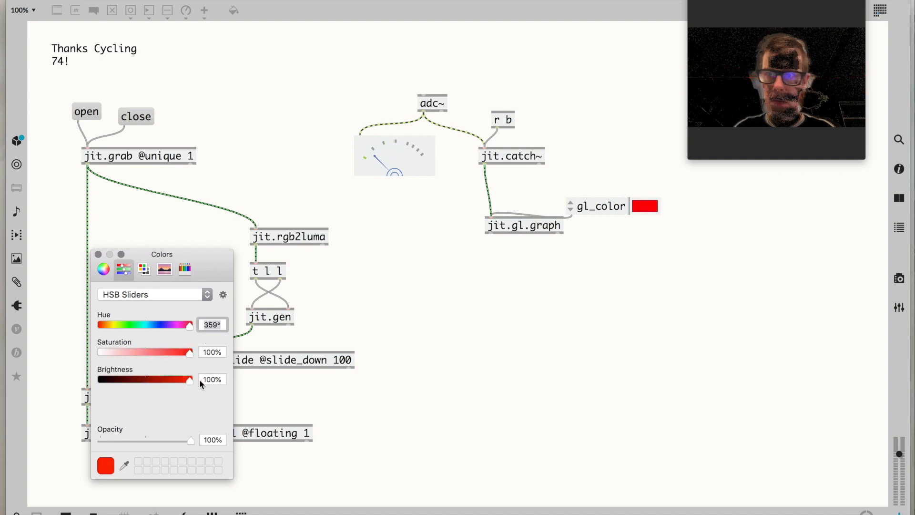